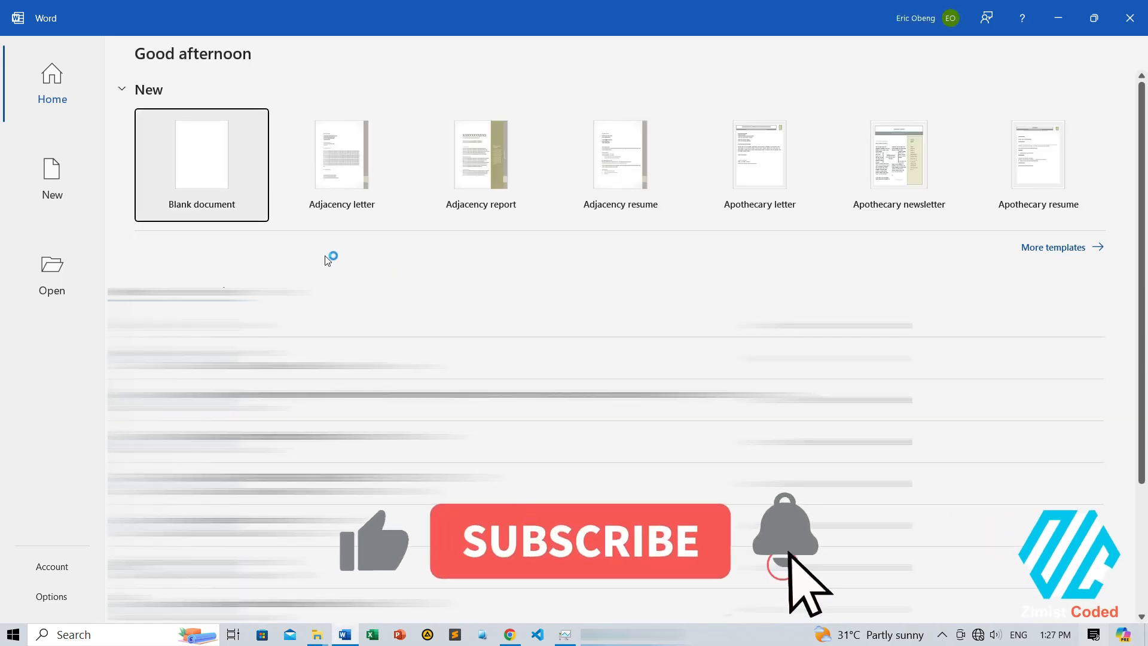
- Start a new blank document from the Word start screen
{"action": "left_click", "coordinate": [201, 155]}
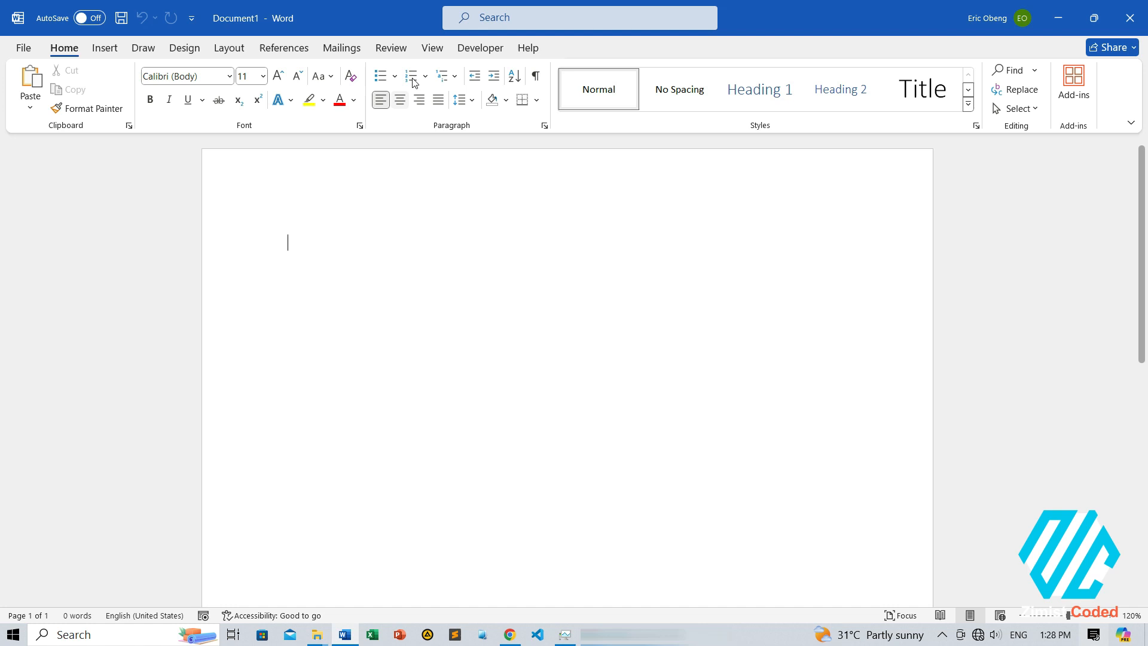
- Turn on the Ruler from the View tab's Show group
{"action": "left_click", "coordinate": [432, 48]}
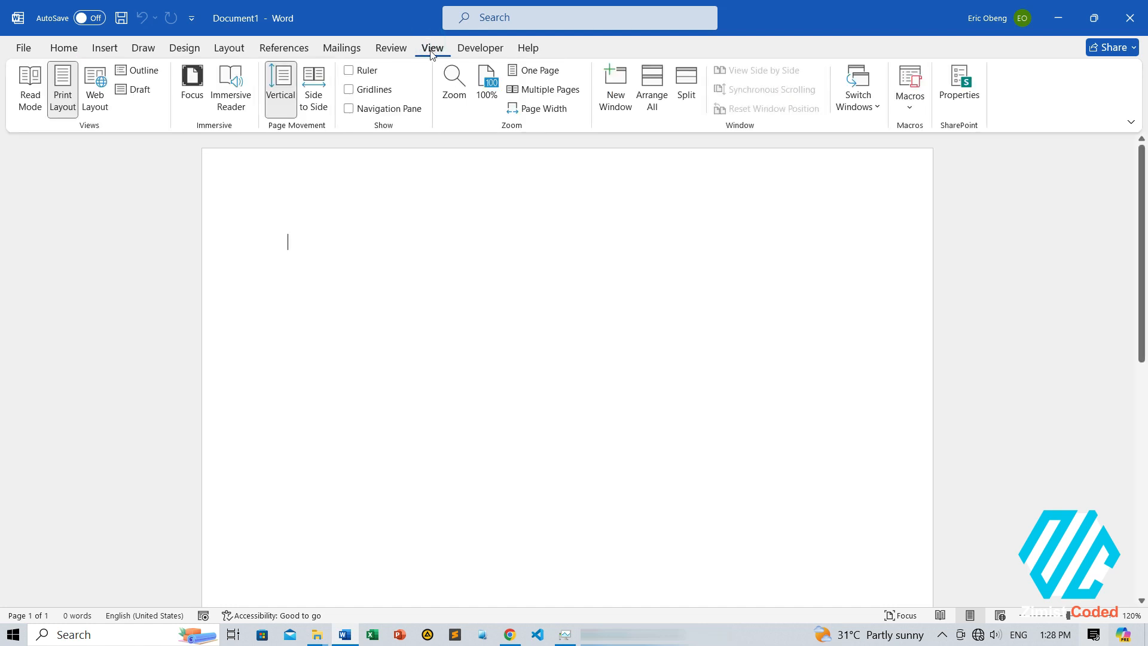
{"action": "left_click", "coordinate": [350, 71]}
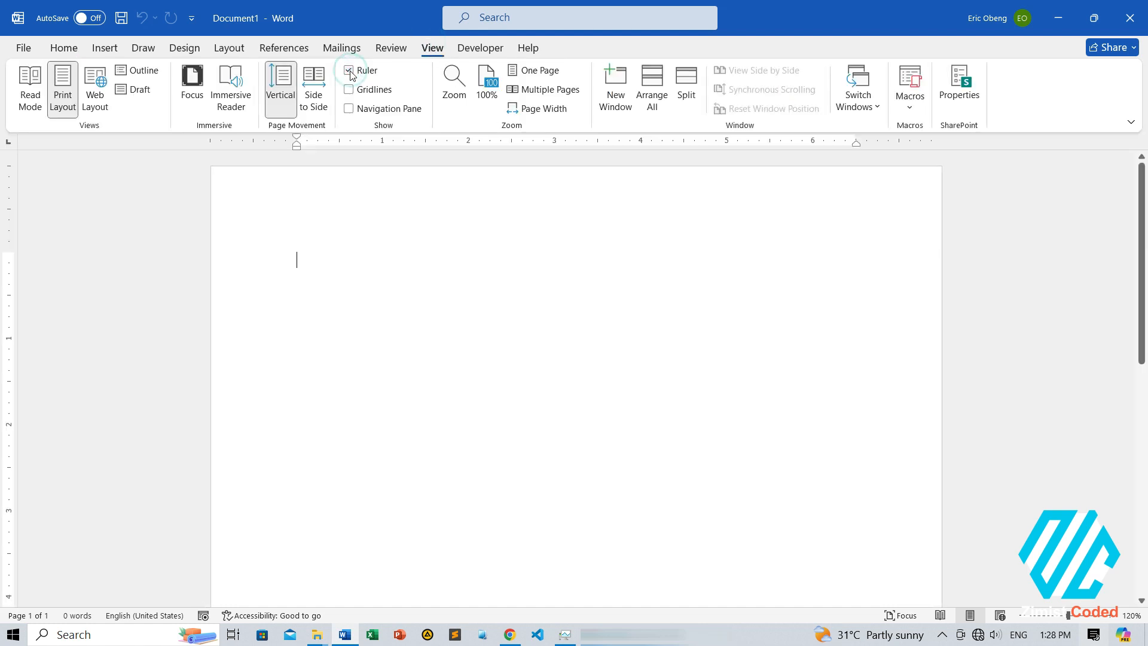
{"action": "mouse_move", "coordinate": [496, 150]}
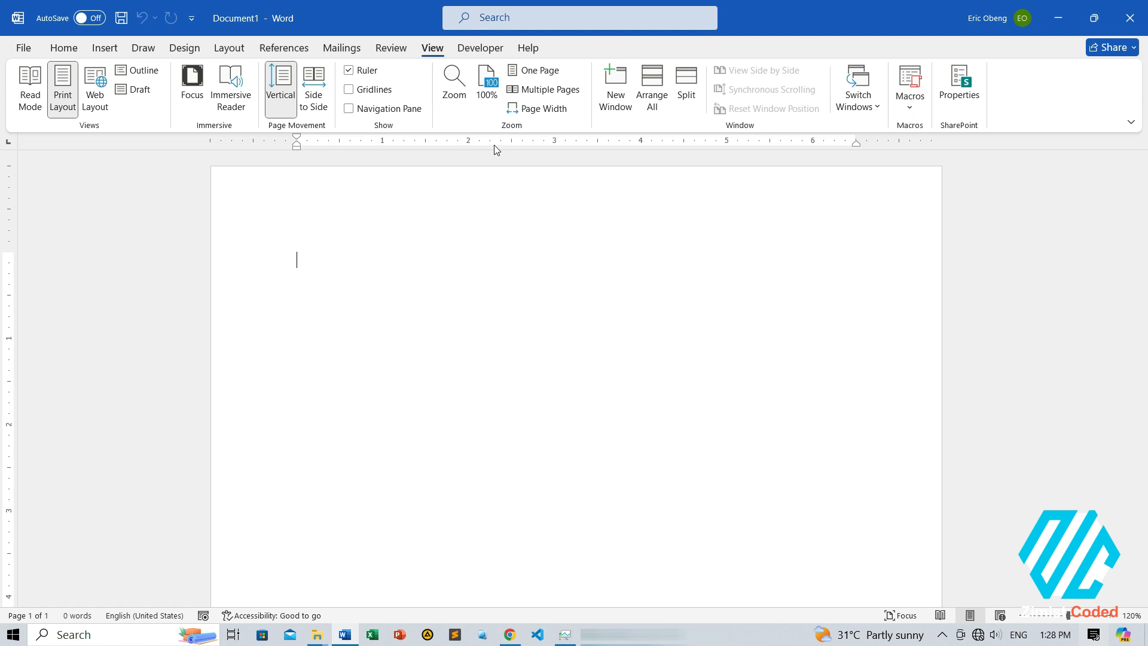
{"action": "mouse_move", "coordinate": [742, 150]}
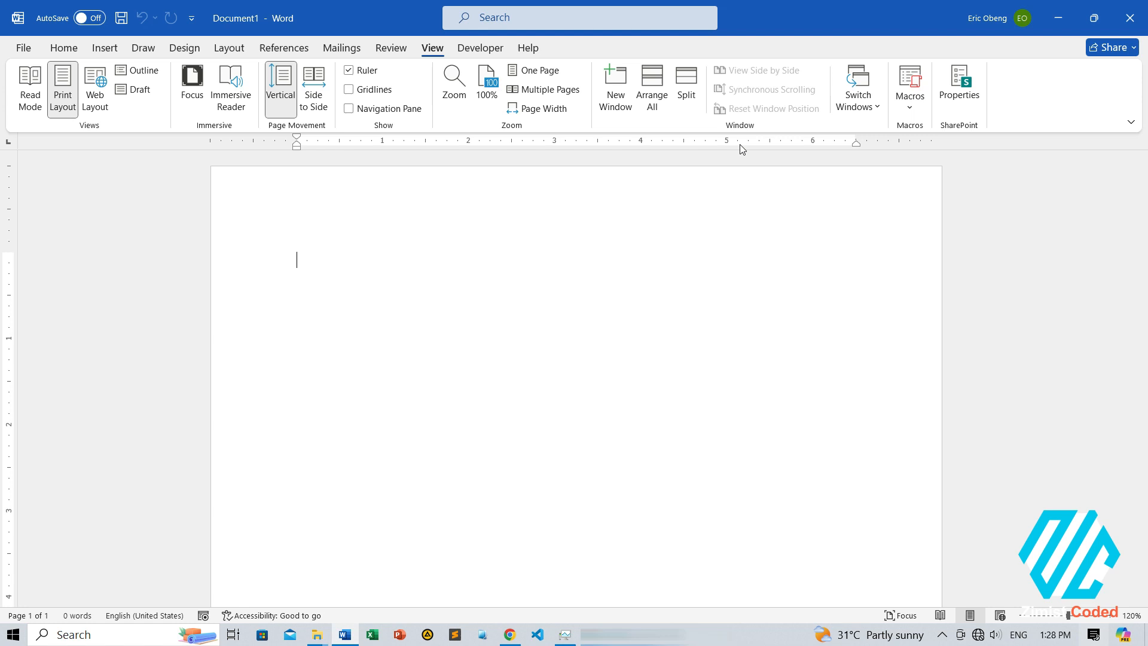
{"action": "mouse_move", "coordinate": [106, 55]}
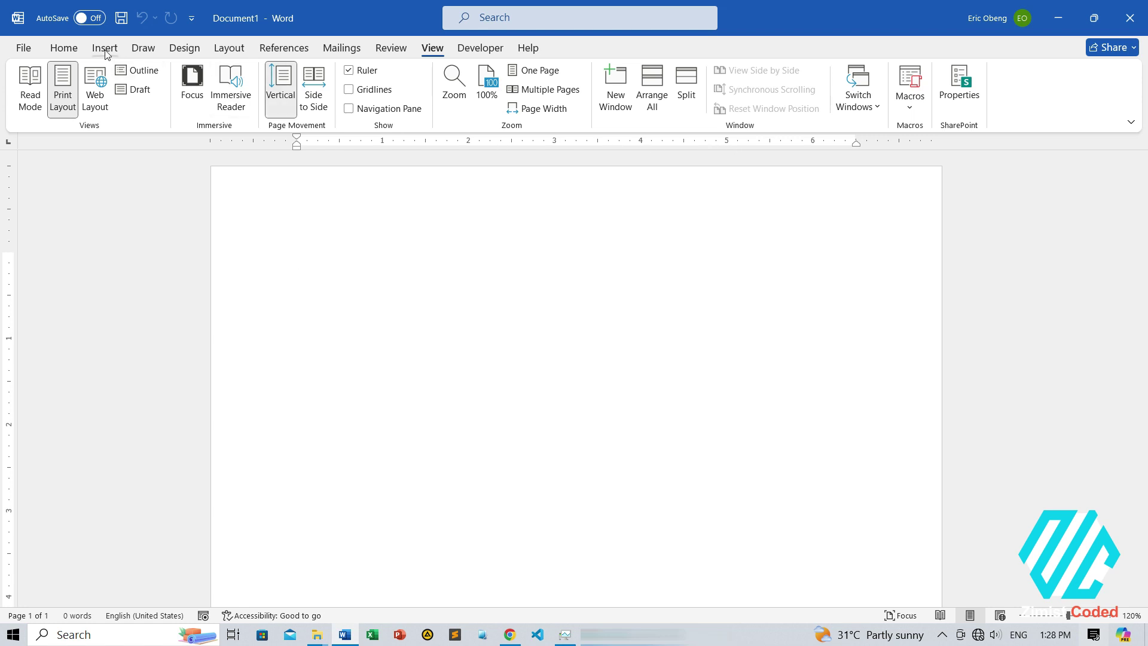
- Draw a blue rectangle on the page, about 1.66 by 4.3 inches
{"action": "left_click", "coordinate": [105, 48]}
{"action": "type", "text": "4.3\""}
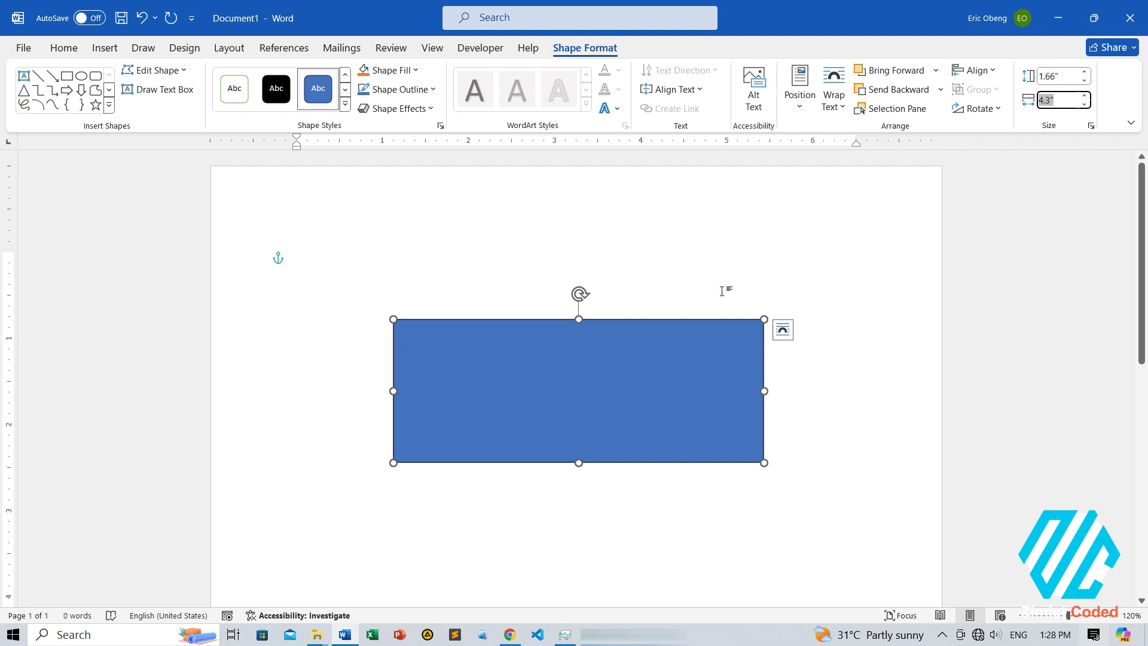
{"action": "mouse_move", "coordinate": [541, 386]}
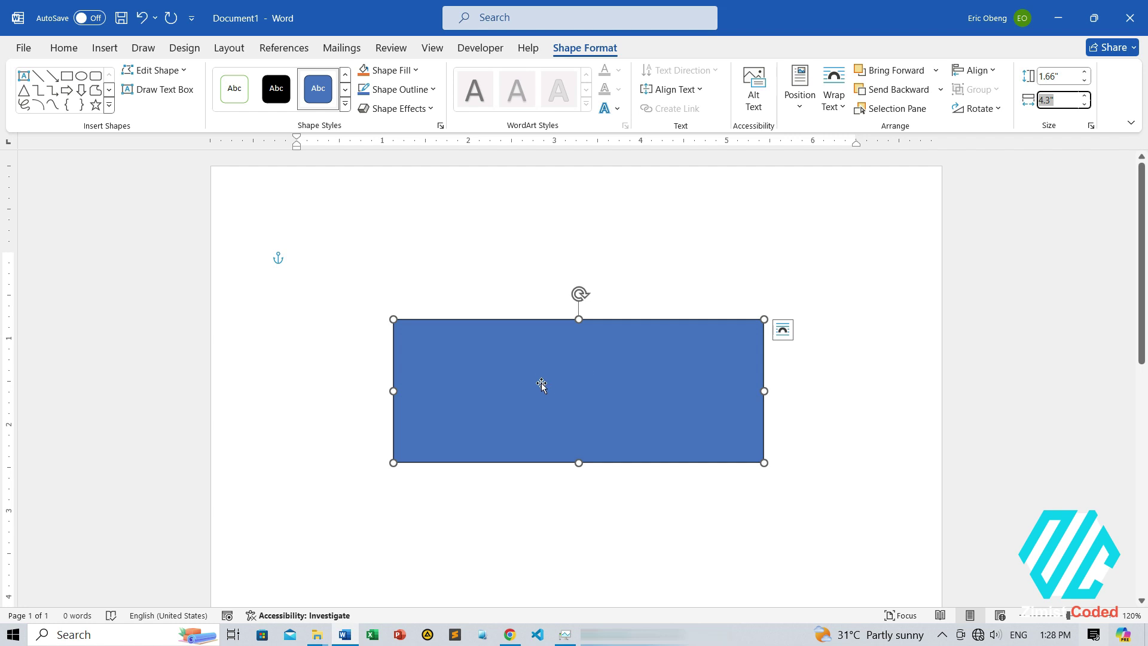
{"action": "mouse_move", "coordinate": [24, 48]}
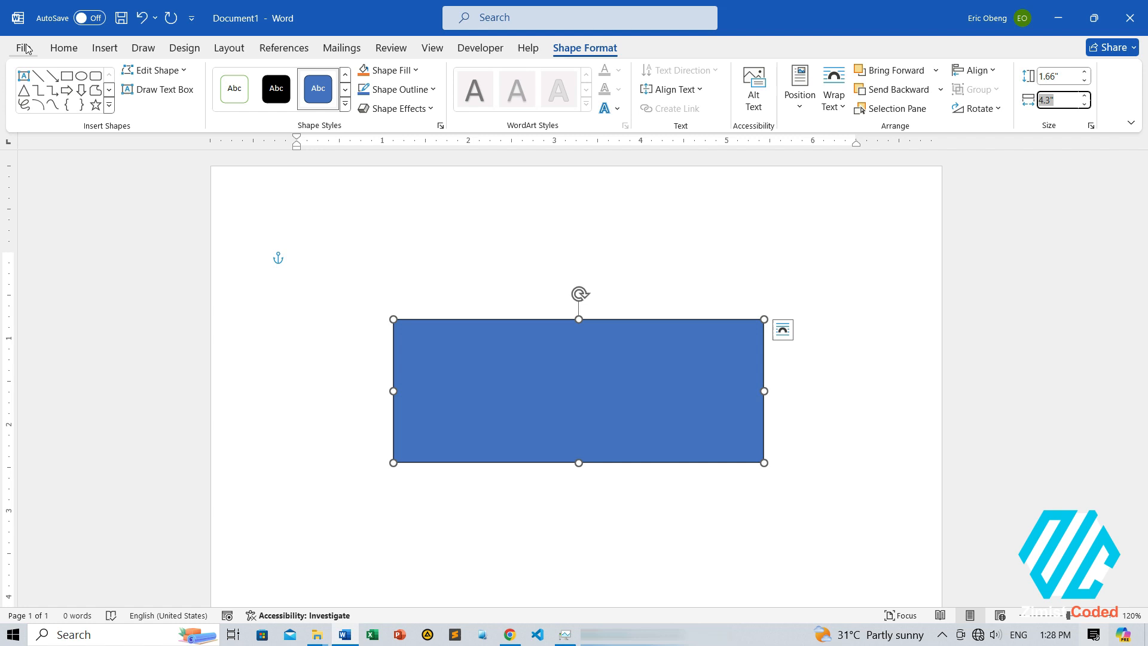
- Leave the document for the File backstage screen to reach Word Options
{"action": "left_click", "coordinate": [24, 48]}
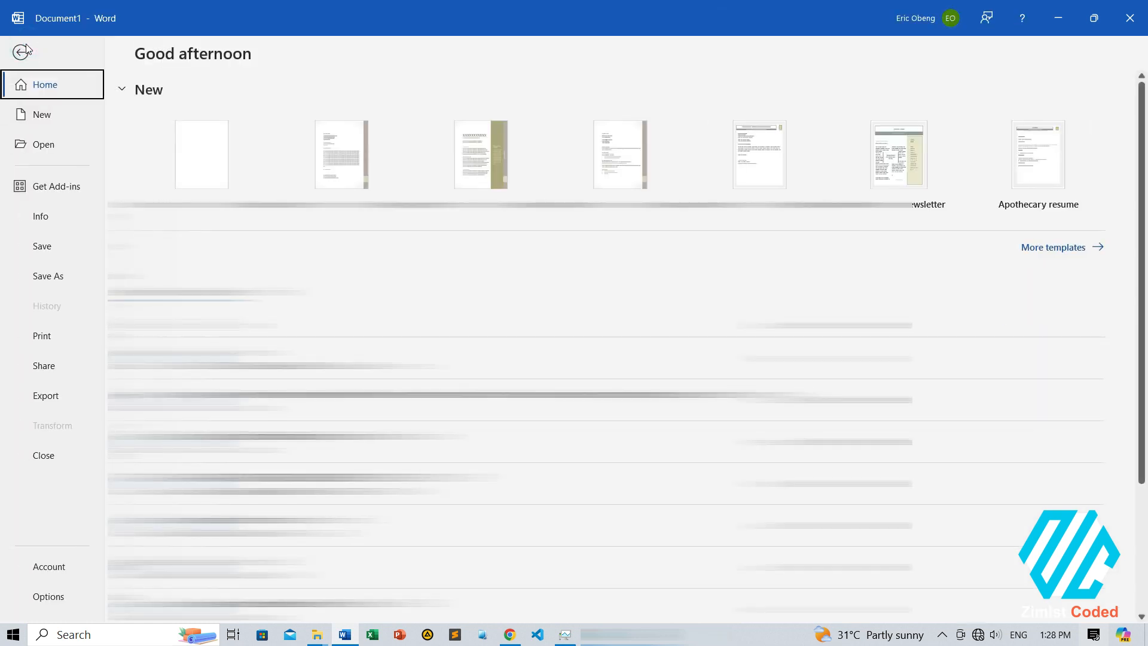
{"action": "mouse_move", "coordinate": [24, 602]}
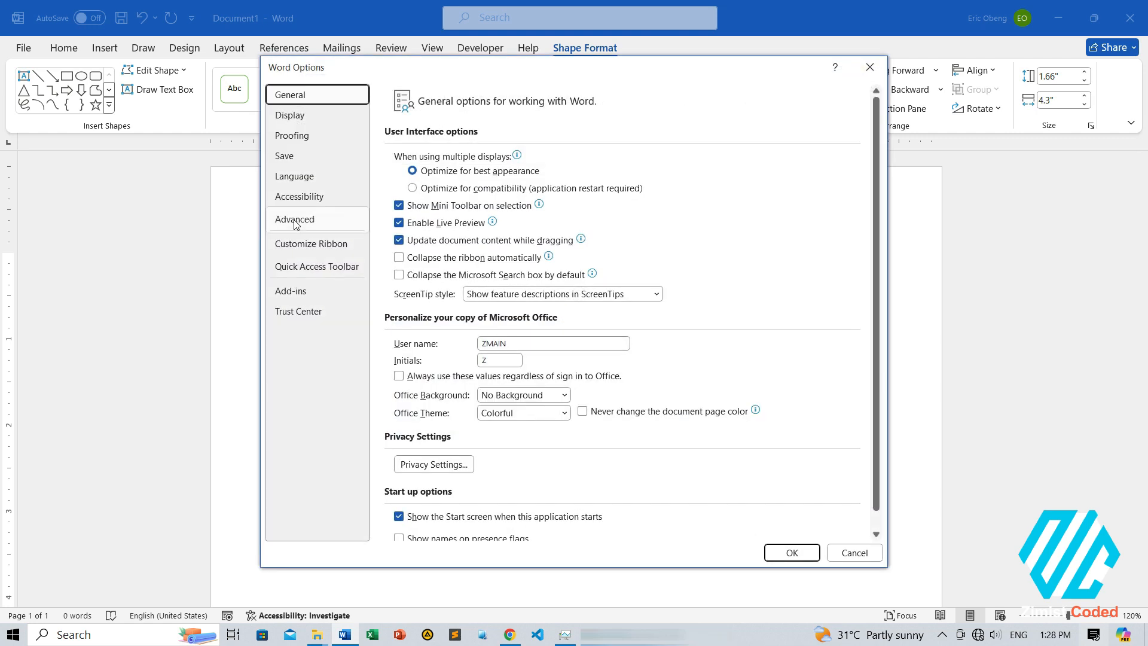
- In Advanced > Display, set measurement units to Centimeters and apply, giving 4.22 by 10.92 cm
{"action": "left_click", "coordinate": [294, 219]}
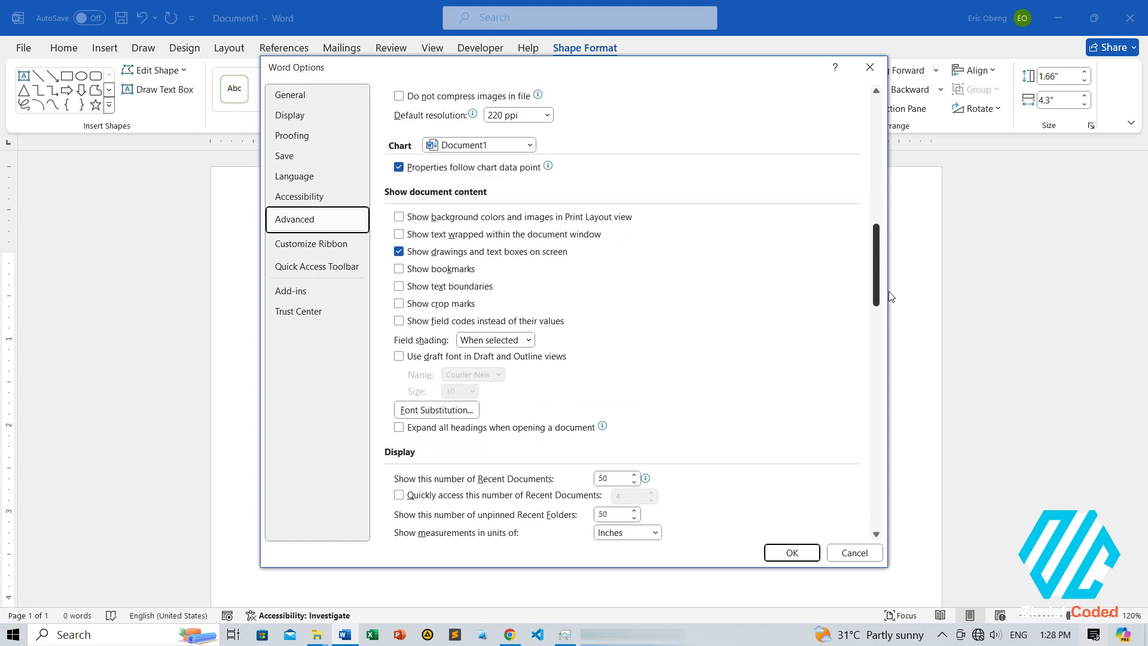
{"action": "scroll", "scroll_direction": "down", "scroll_amount": 3}
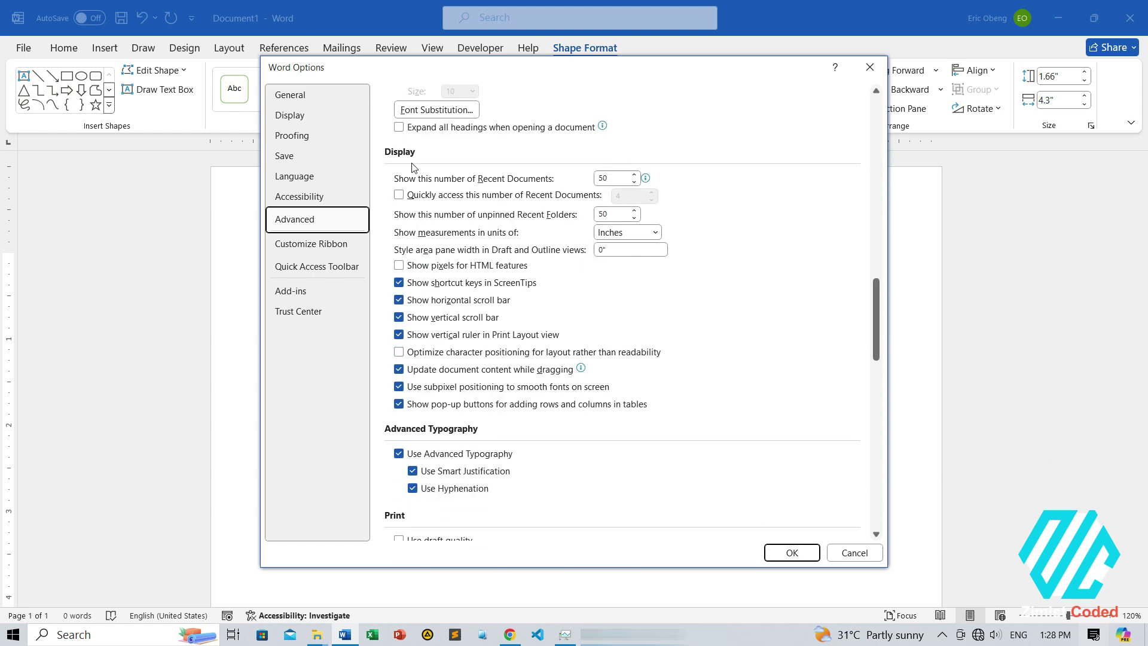
{"action": "mouse_move", "coordinate": [545, 239]}
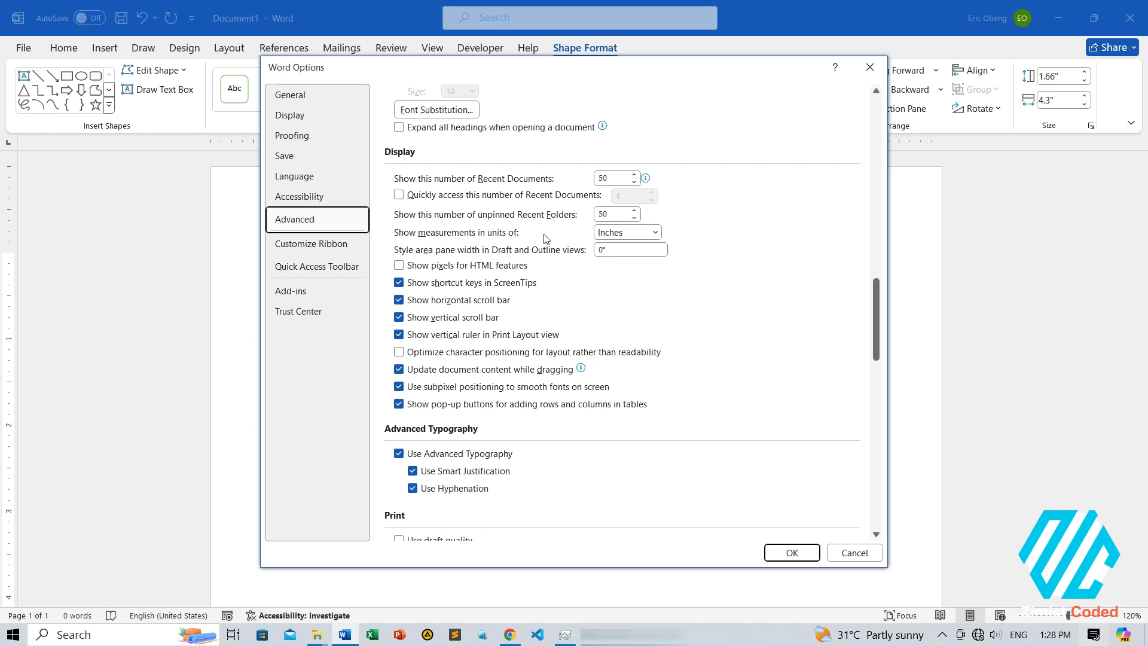
{"action": "left_click", "coordinate": [654, 232]}
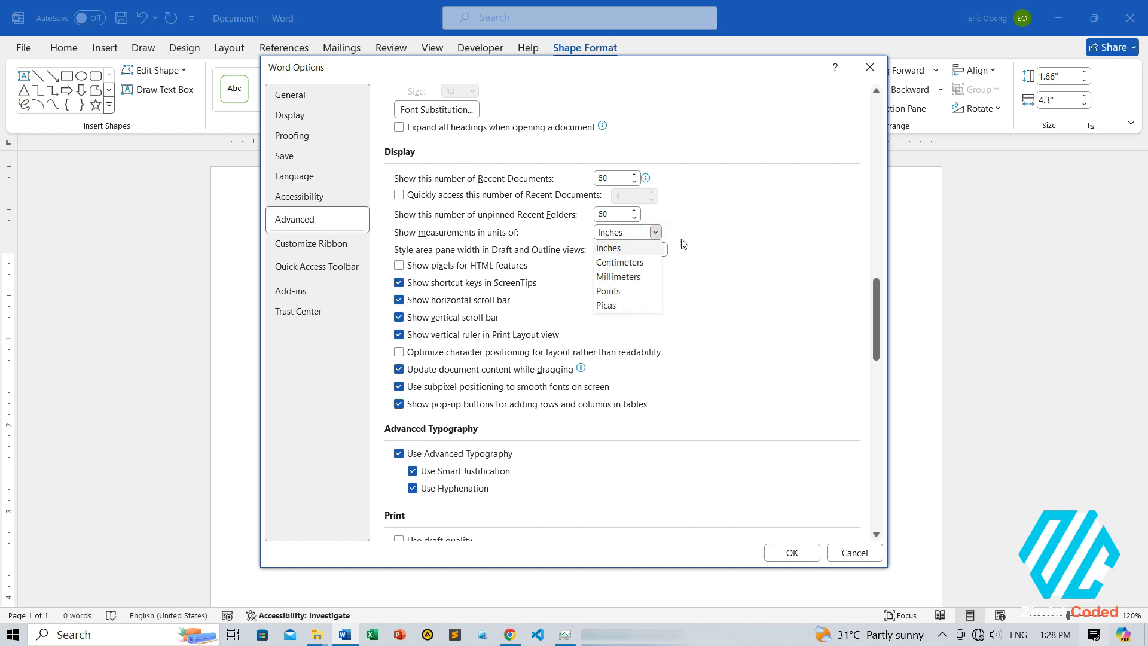
{"action": "mouse_move", "coordinate": [618, 276]}
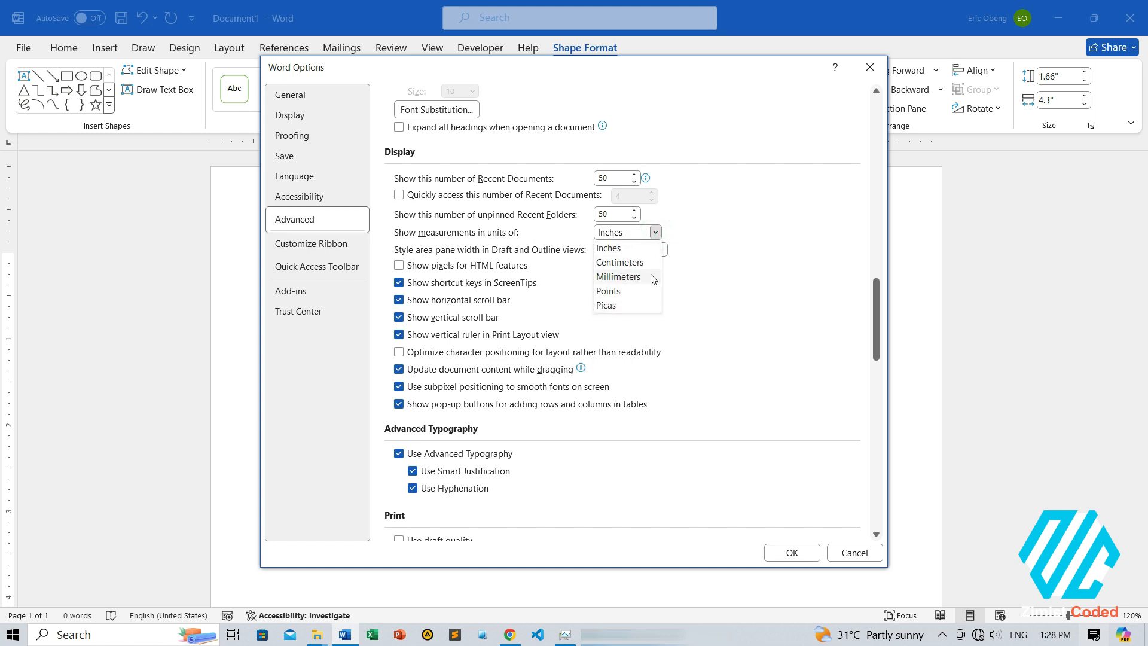
{"action": "left_click", "coordinate": [620, 262]}
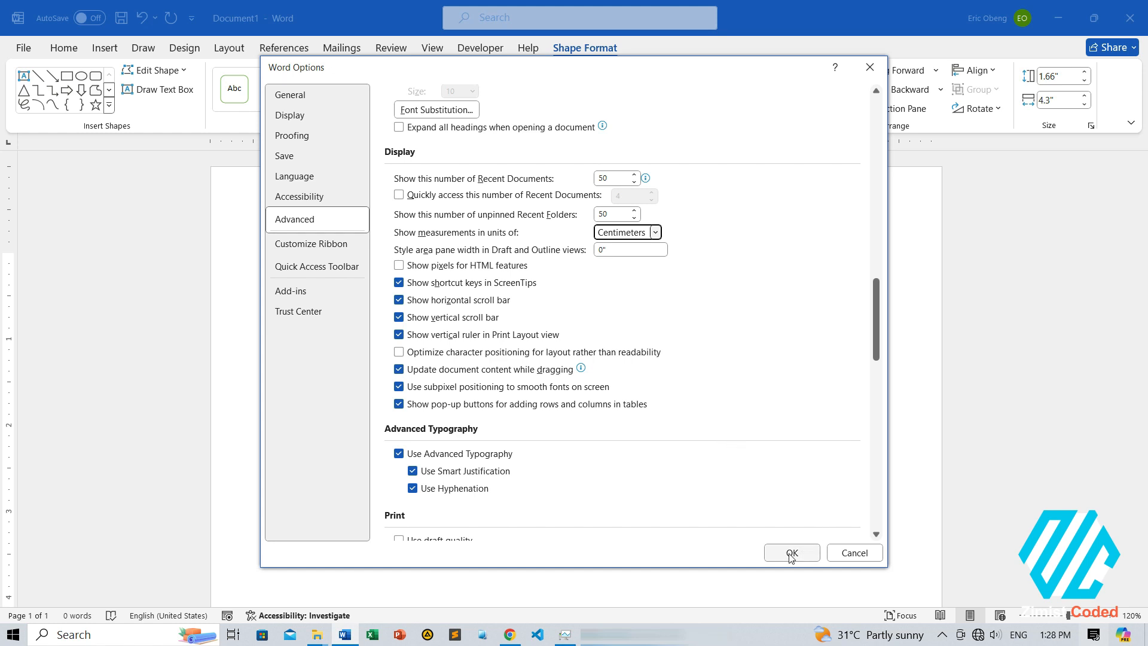
{"action": "left_click", "coordinate": [791, 552]}
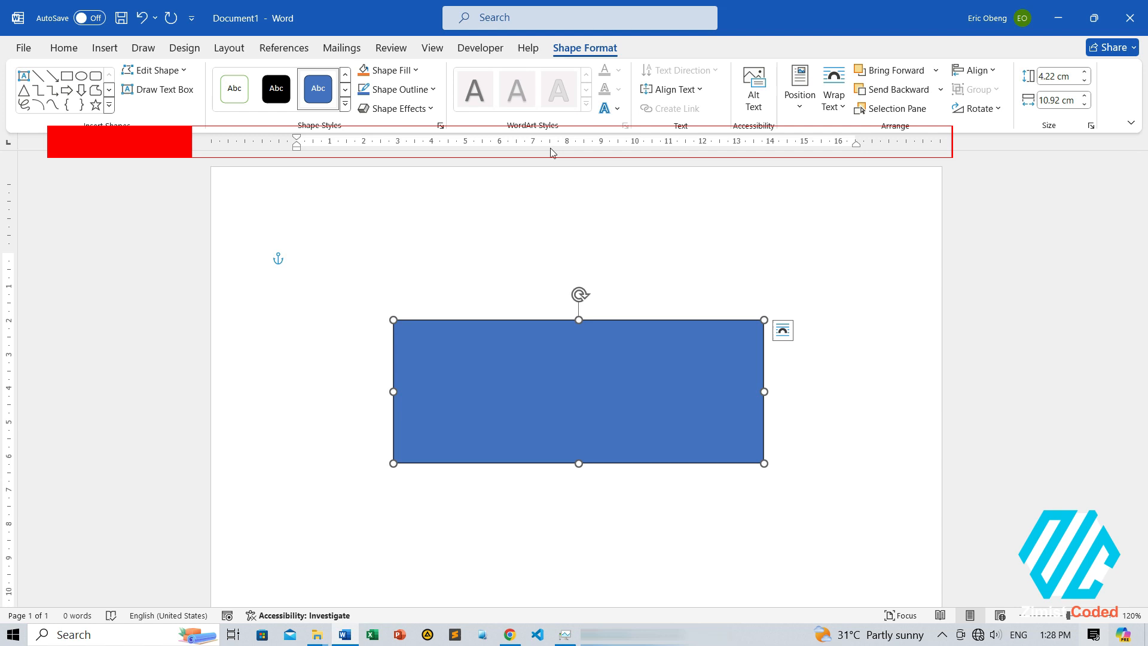
{"action": "mouse_move", "coordinate": [617, 155]}
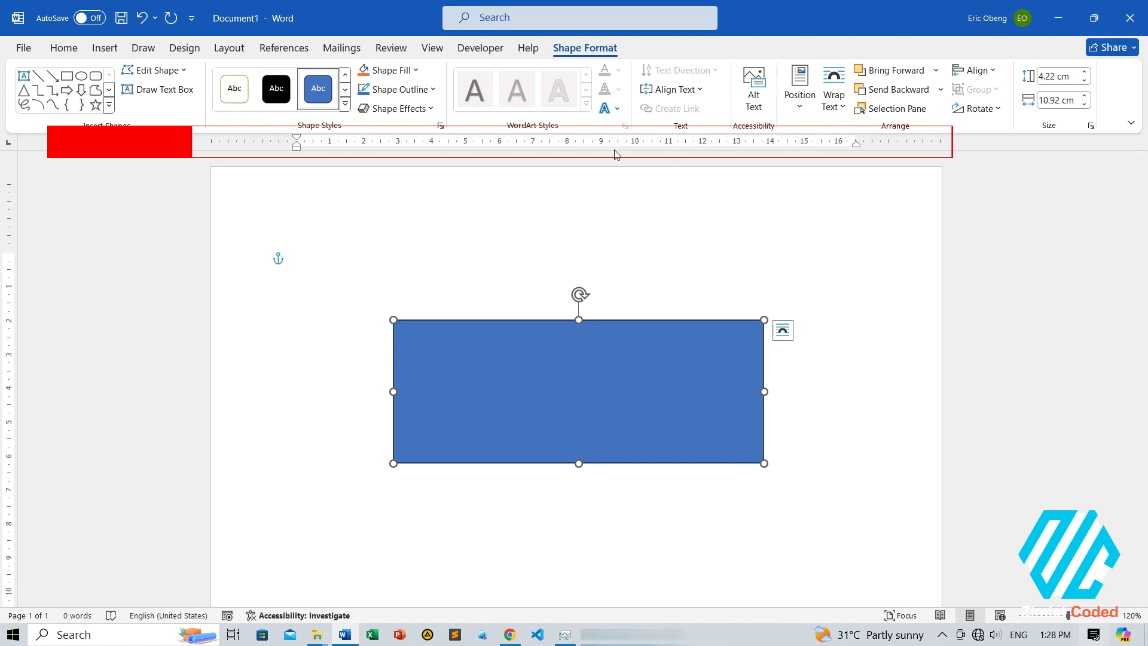
{"action": "mouse_move", "coordinate": [730, 151]}
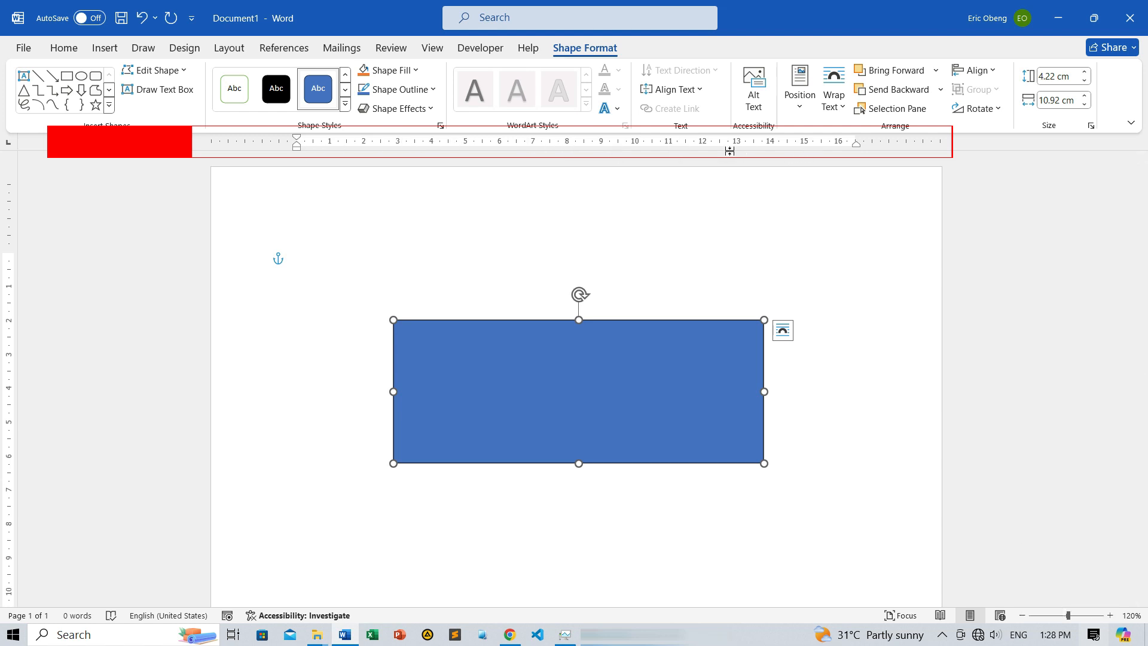
{"action": "mouse_move", "coordinate": [560, 142]}
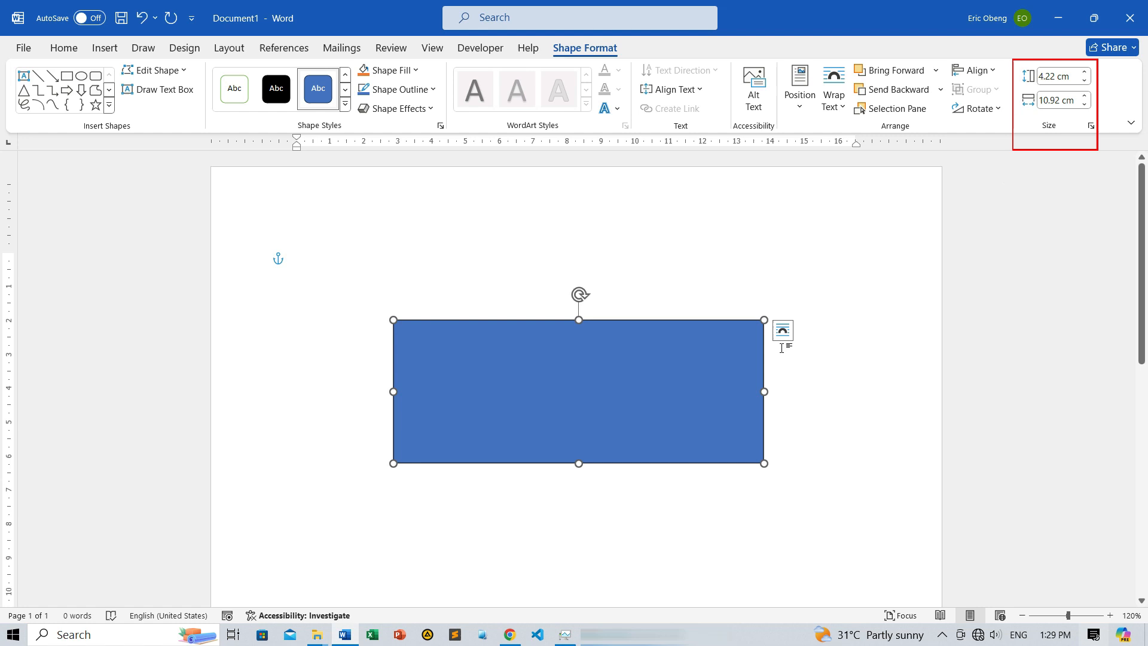
{"action": "mouse_move", "coordinate": [838, 581]}
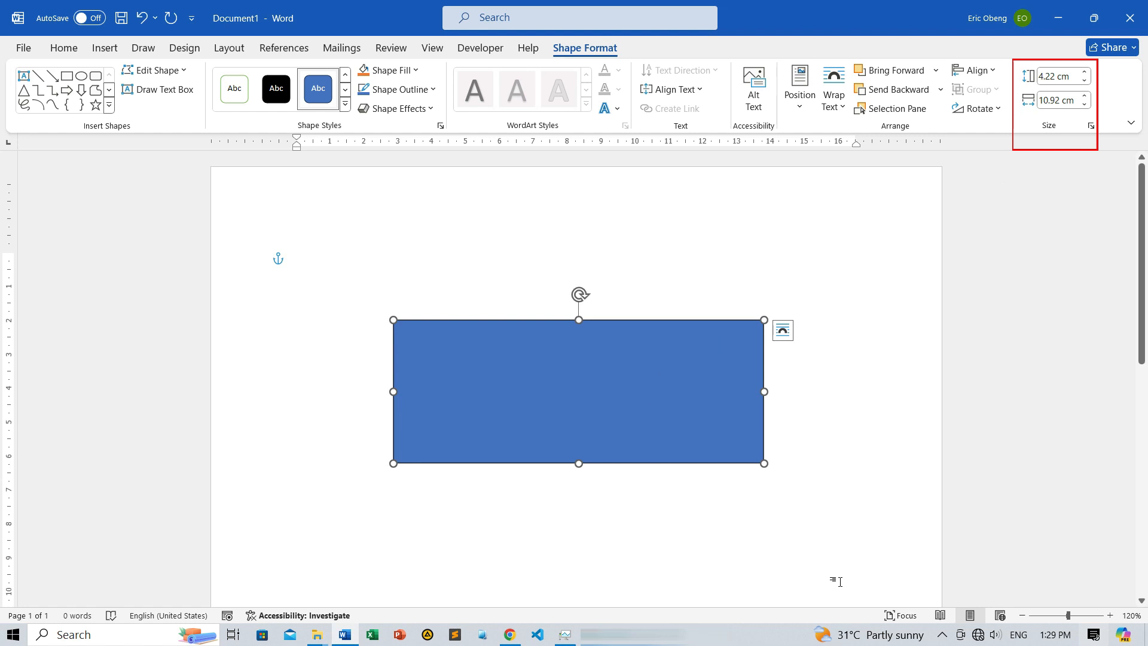